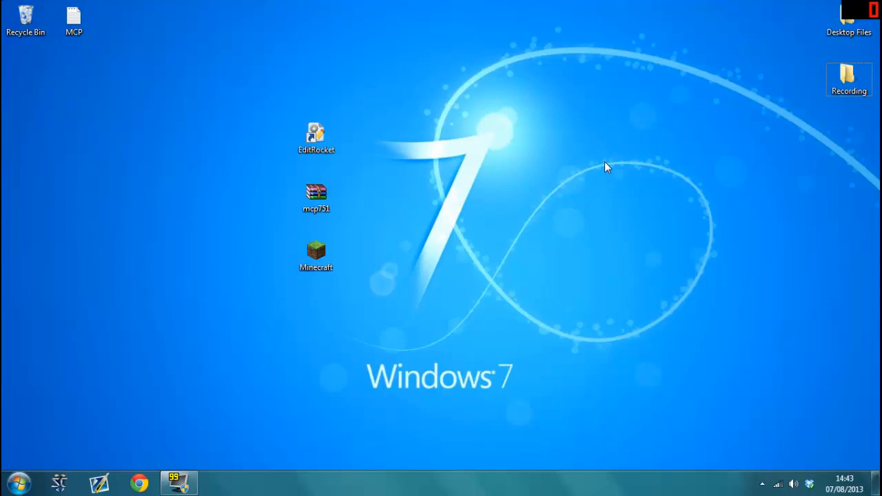
mouse_move(524, 188)
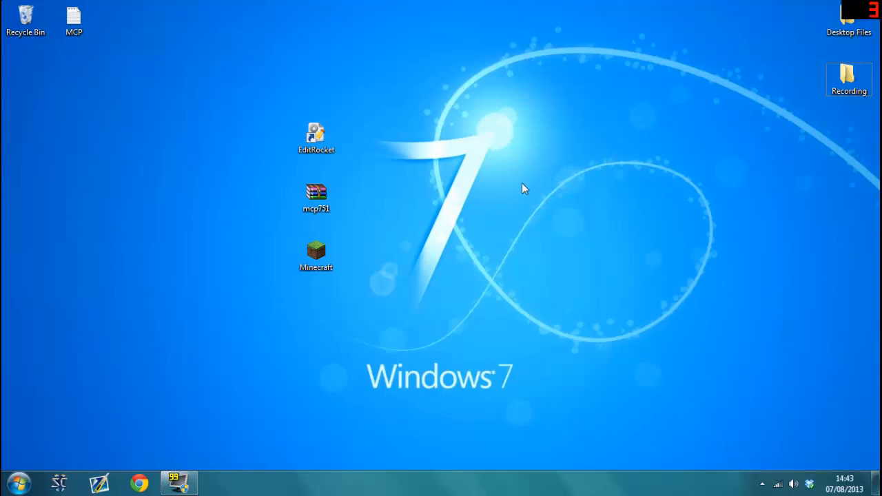
mouse_move(438, 204)
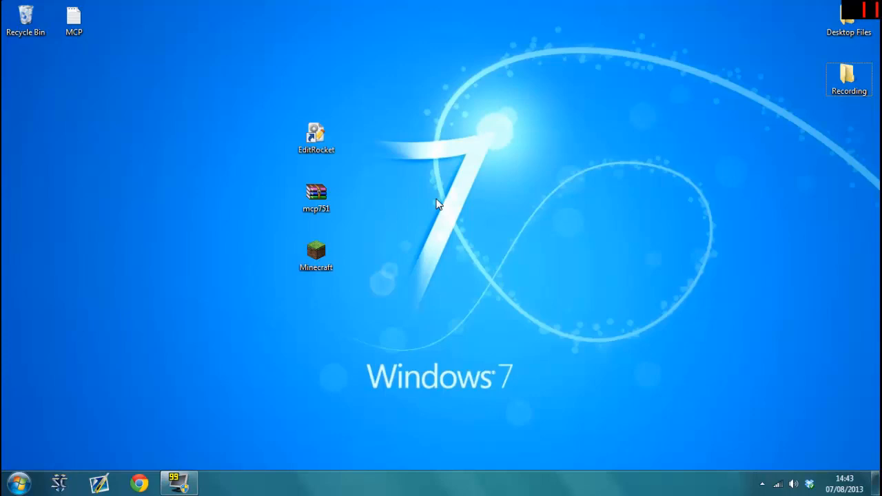
Create a new folder named MCP on the desktop
click(316, 138)
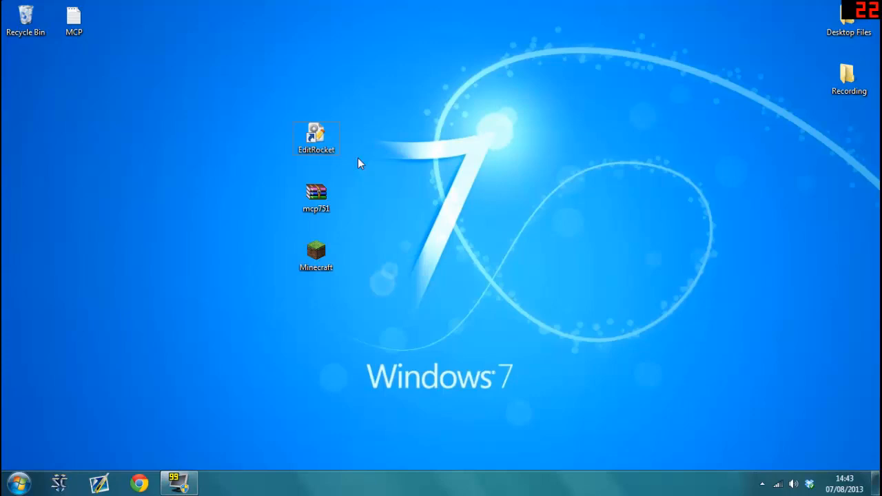
click(316, 138)
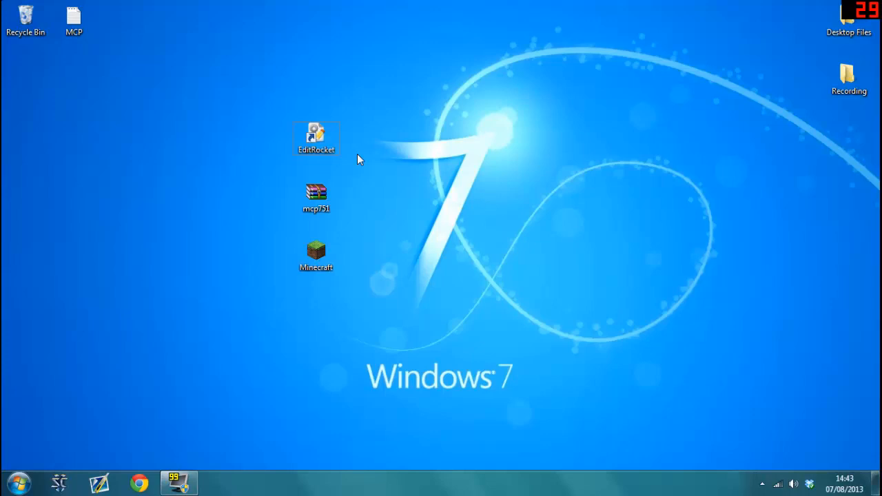
mouse_move(364, 182)
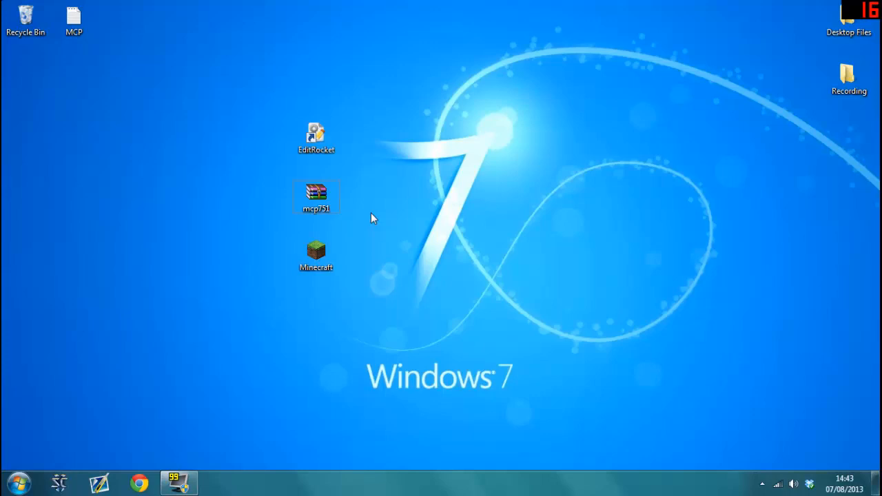
mouse_move(338, 191)
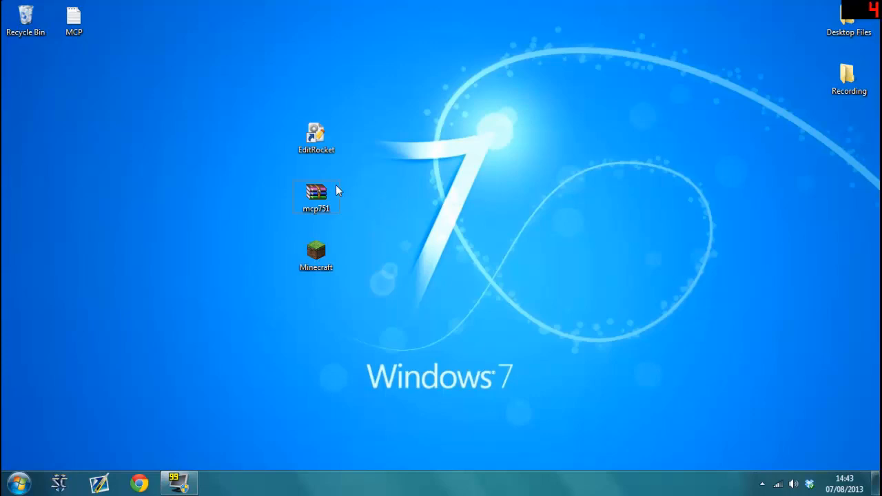
click(315, 196)
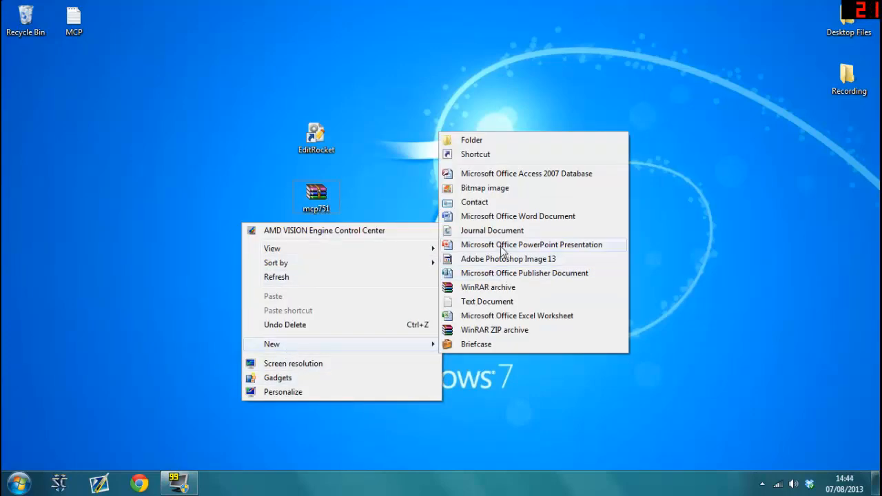
click(472, 140)
text(MCP)
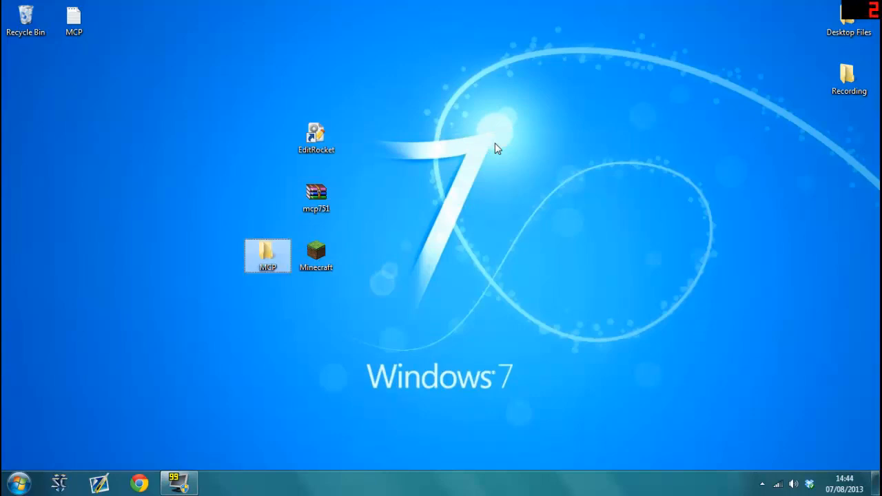
Extract the mcp751 archive's contents into the MCP folder
click(316, 197)
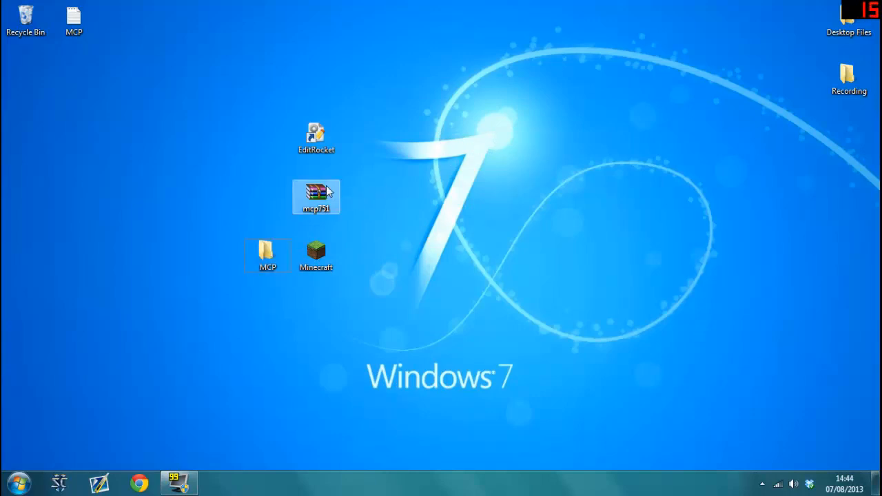
drag(316, 196, 267, 255)
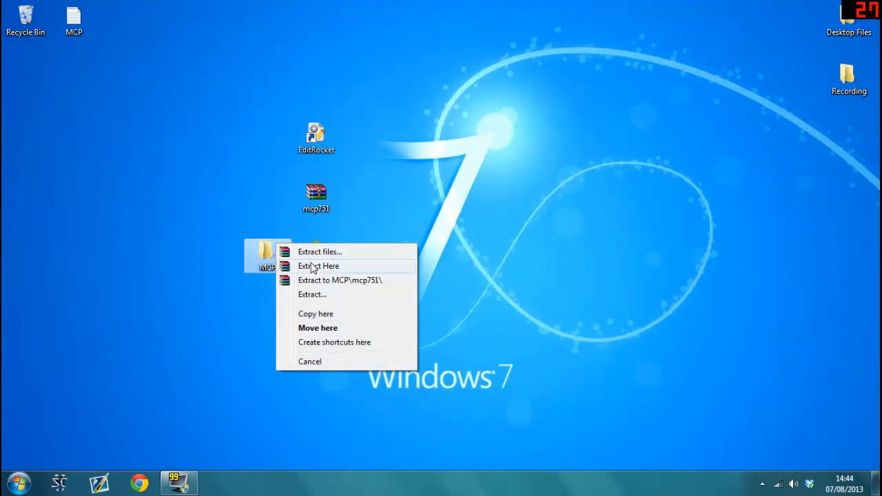
click(318, 266)
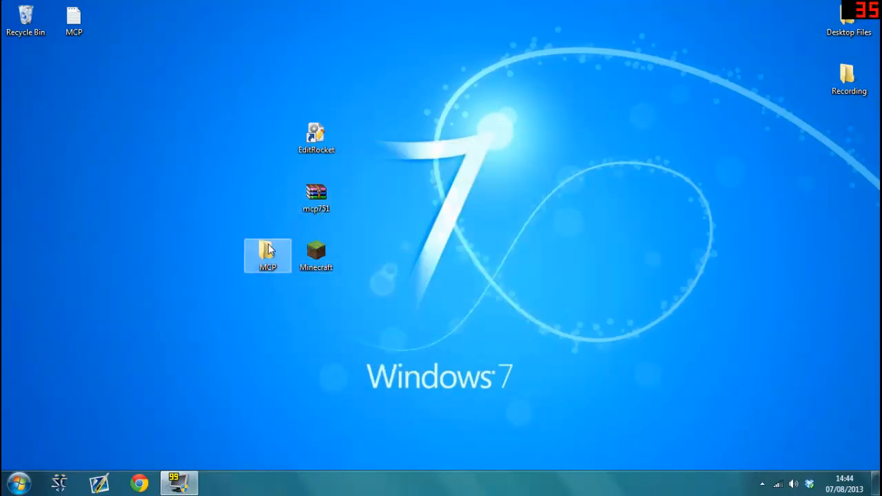
Open the MCP folder and delete its .sh script files, leaving 20 items
double_click(267, 250)
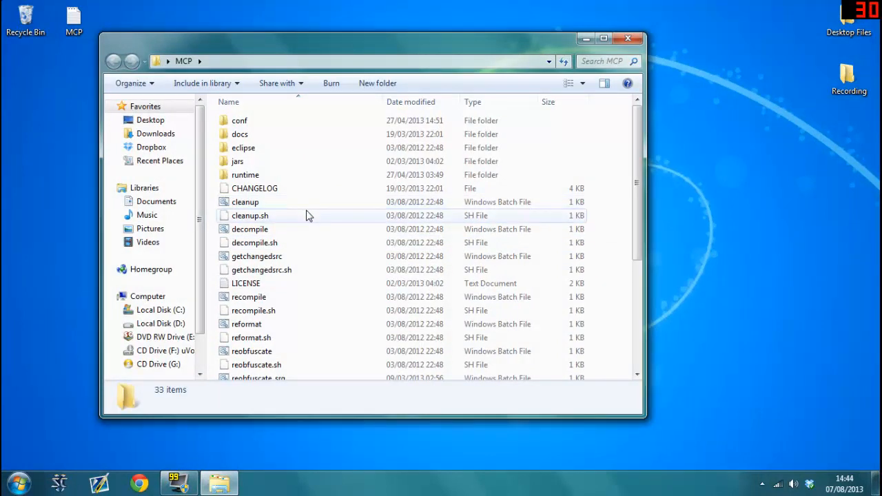
click(249, 216)
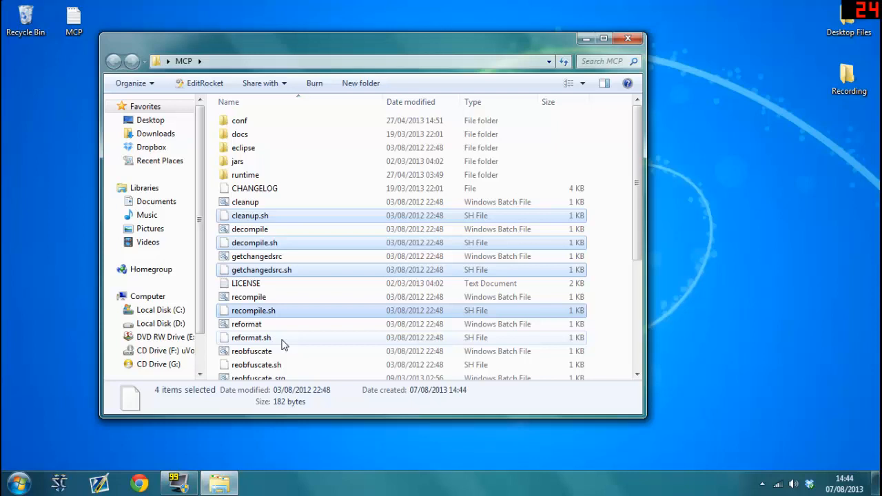
scroll(down, 3)
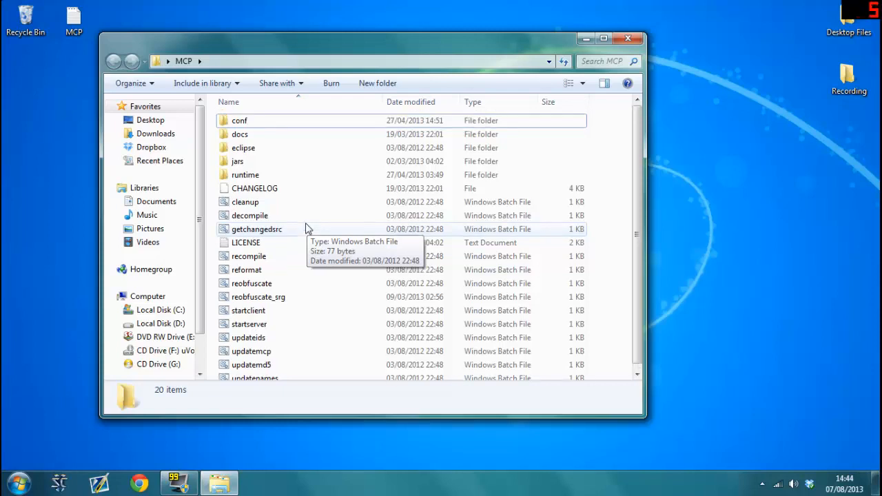
mouse_move(306, 220)
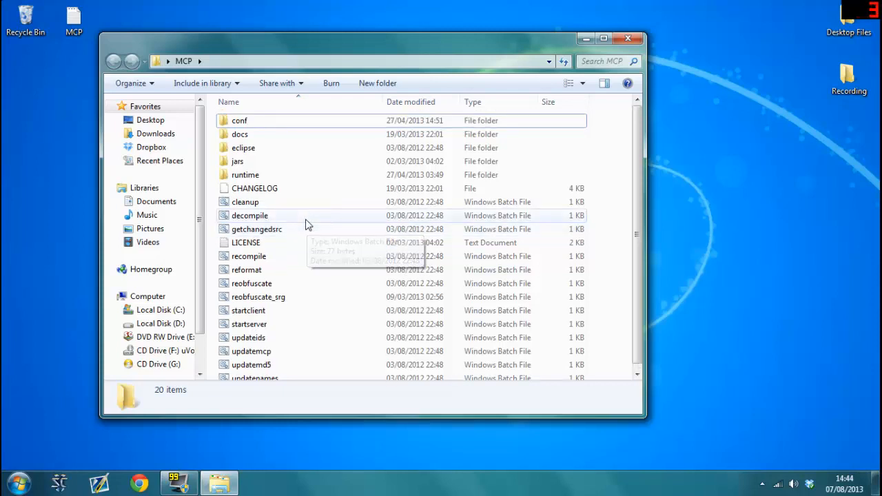
mouse_move(319, 111)
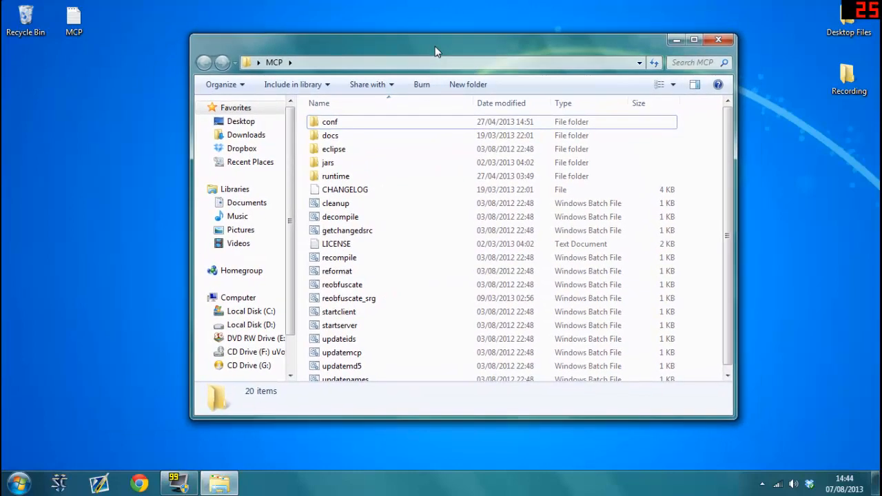
mouse_move(356, 176)
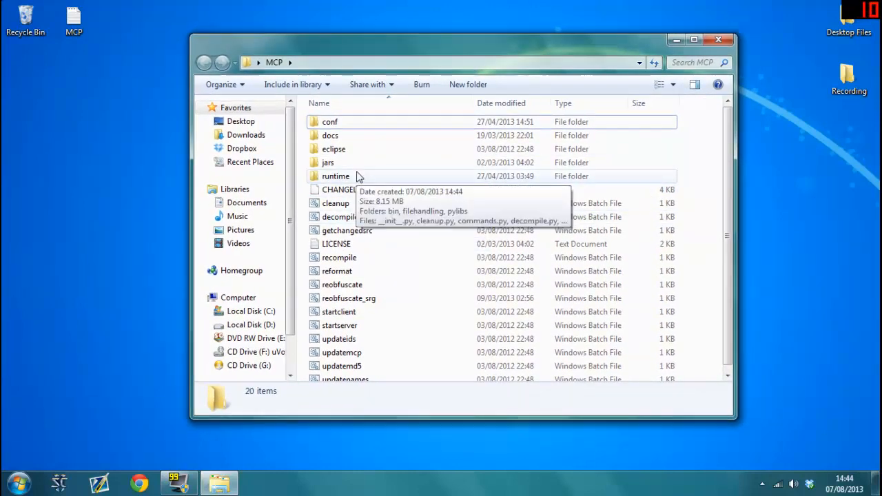
Open MCP's jars folder, then open the Roaming folder by searching %appdata%
double_click(327, 162)
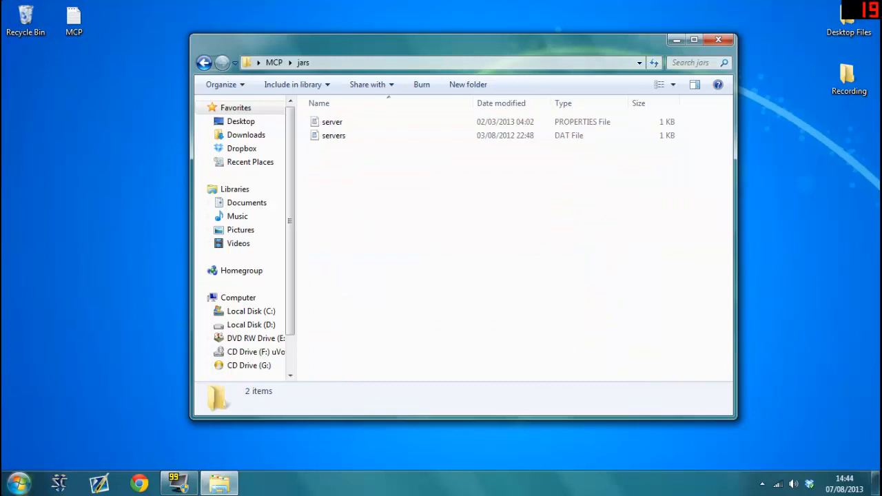
click(16, 482)
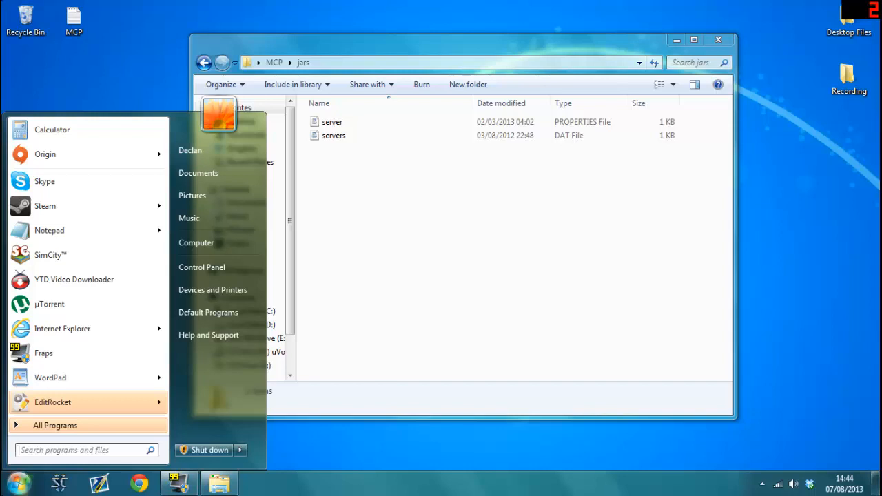
text(%)
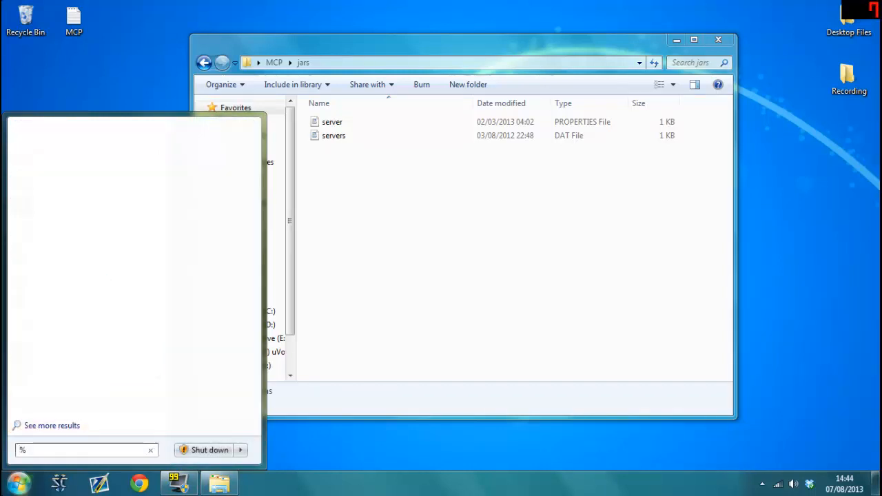
text(appd)
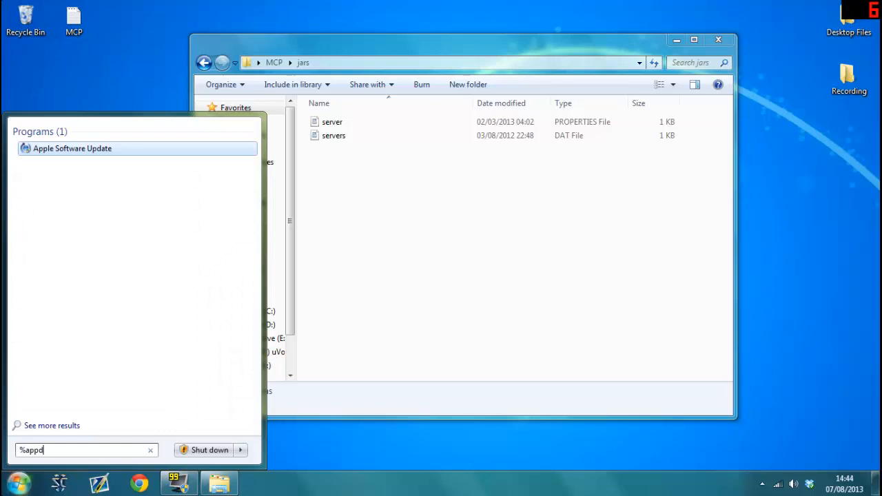
text(ata%)
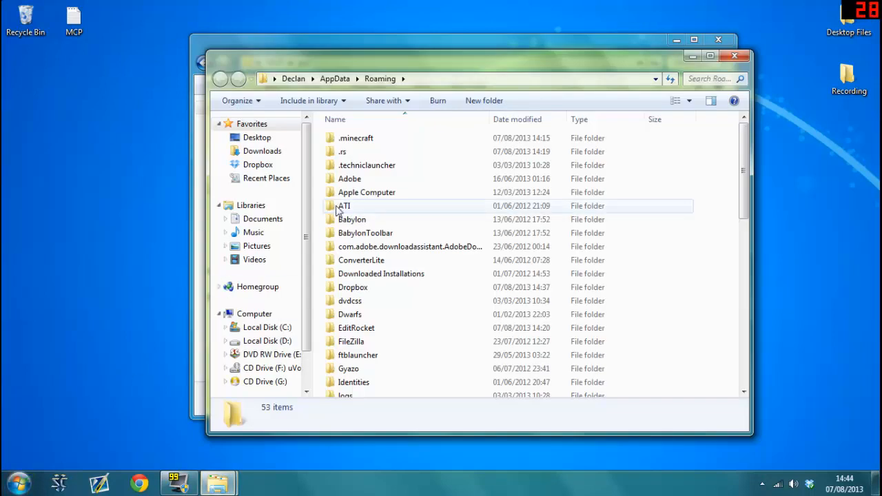
Open the .minecraft folder and select its bin and resources folders
double_click(356, 137)
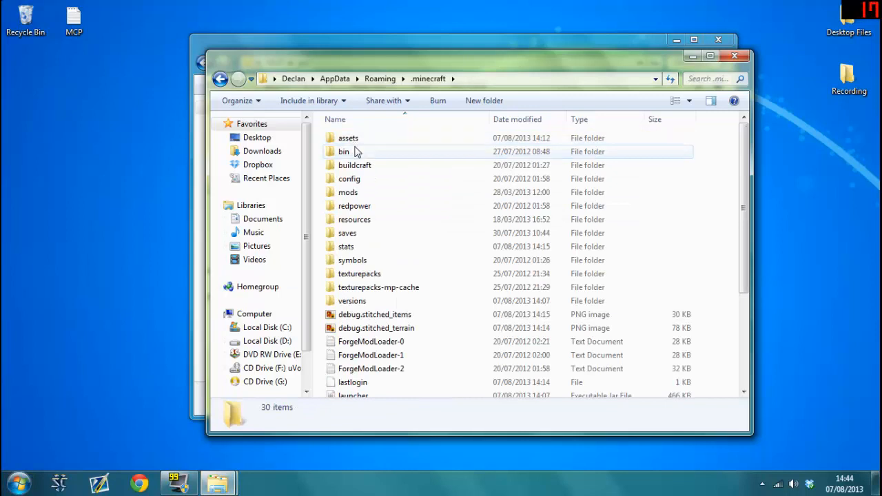
mouse_move(344, 151)
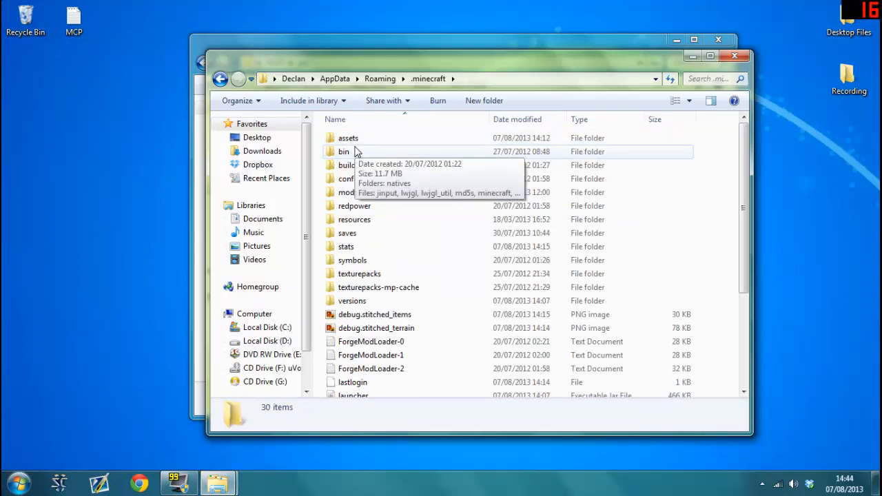
click(343, 151)
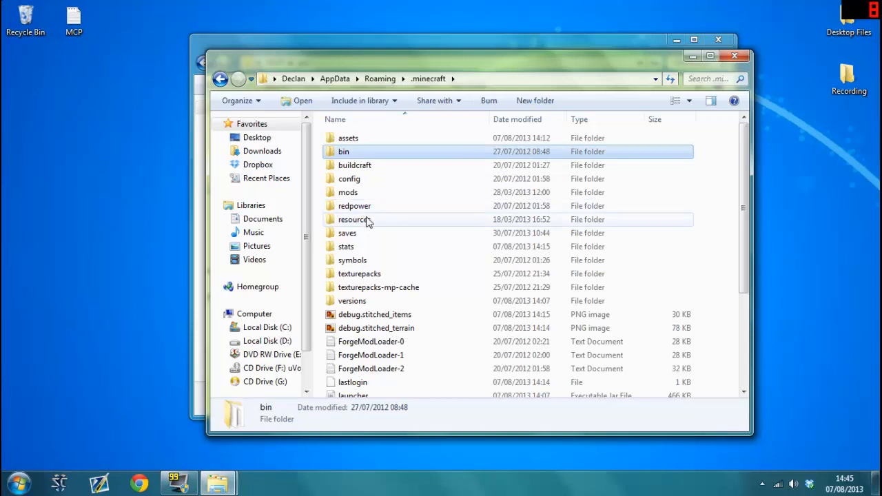
click(354, 219)
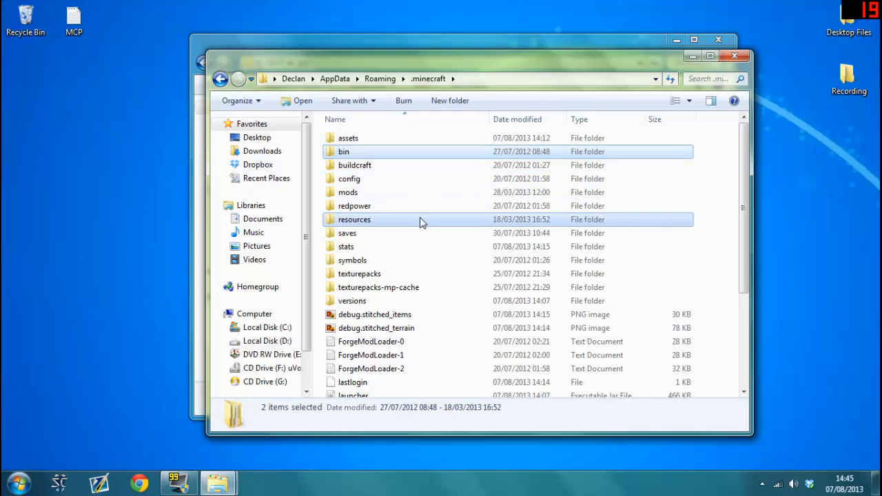
mouse_move(655, 95)
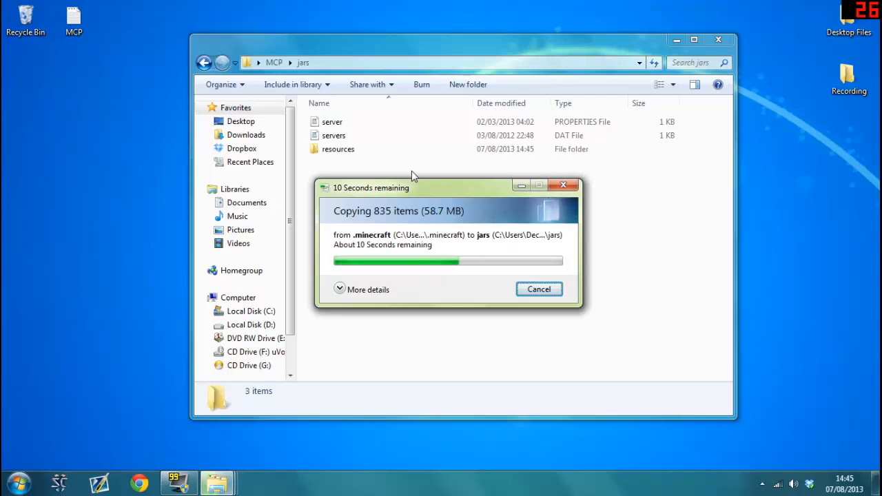
mouse_move(389, 246)
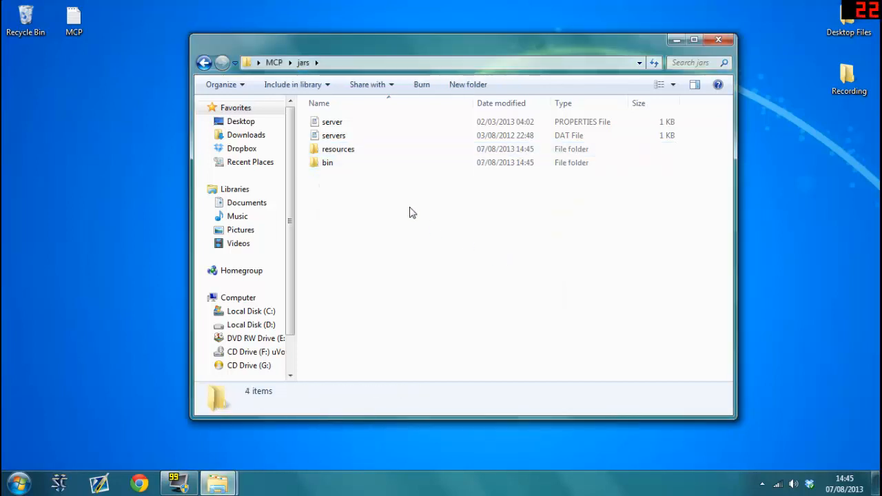
Run decompile.bat in the MCP folder after rechecking the jars folder
click(204, 62)
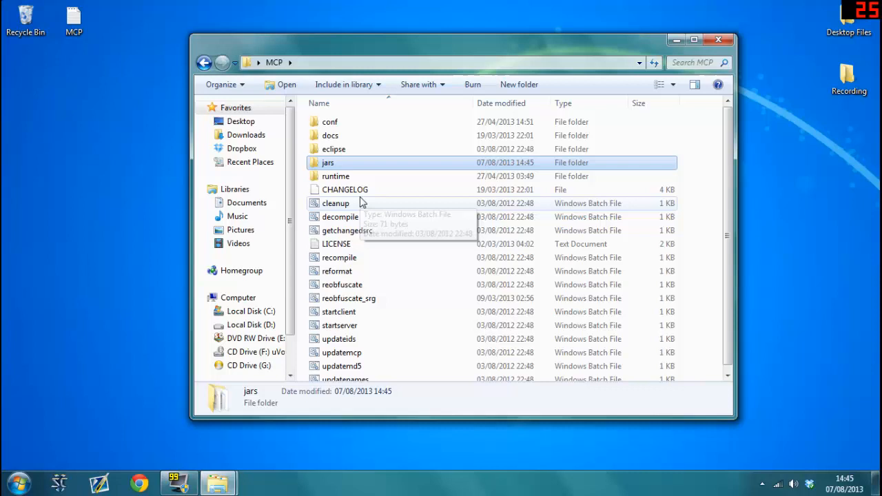
mouse_move(361, 204)
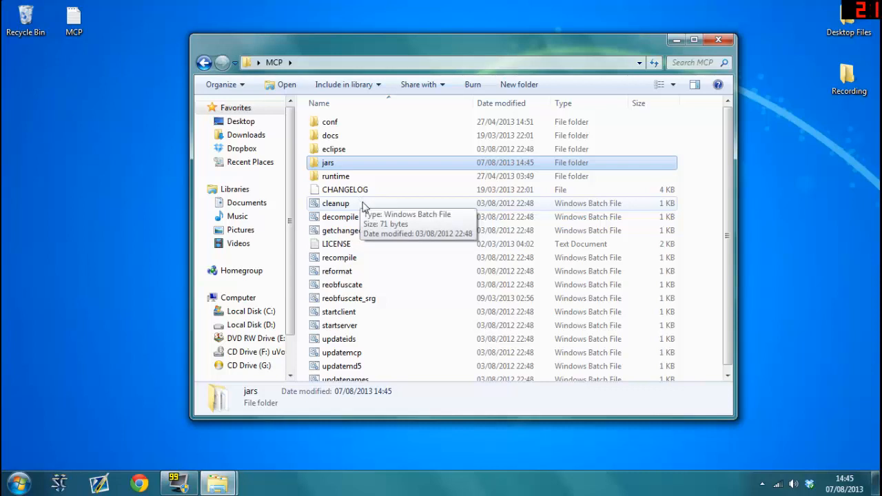
mouse_move(424, 217)
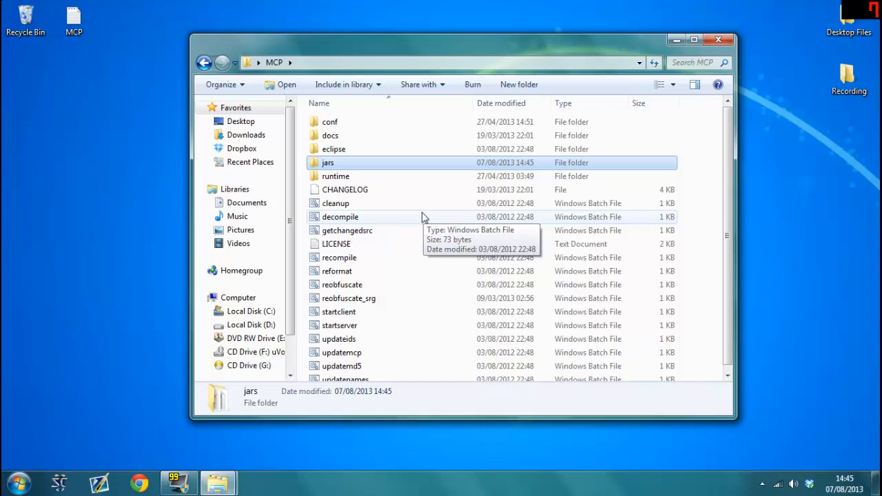
mouse_move(415, 209)
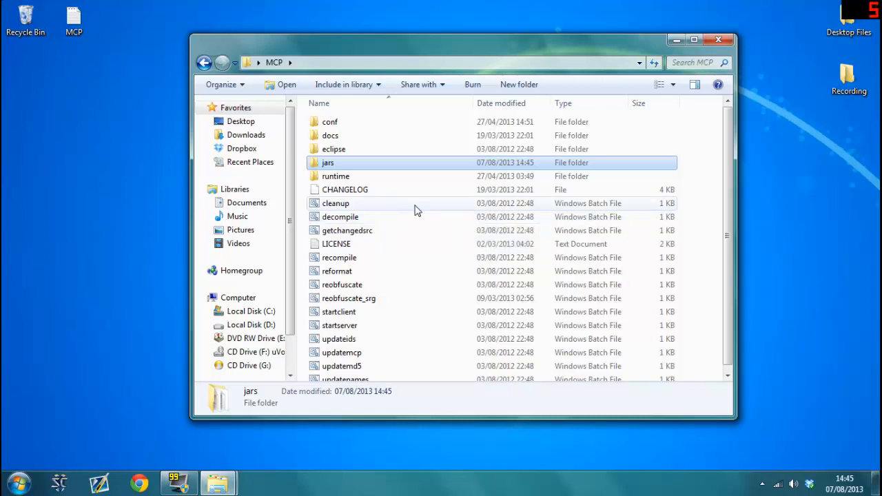
mouse_move(414, 211)
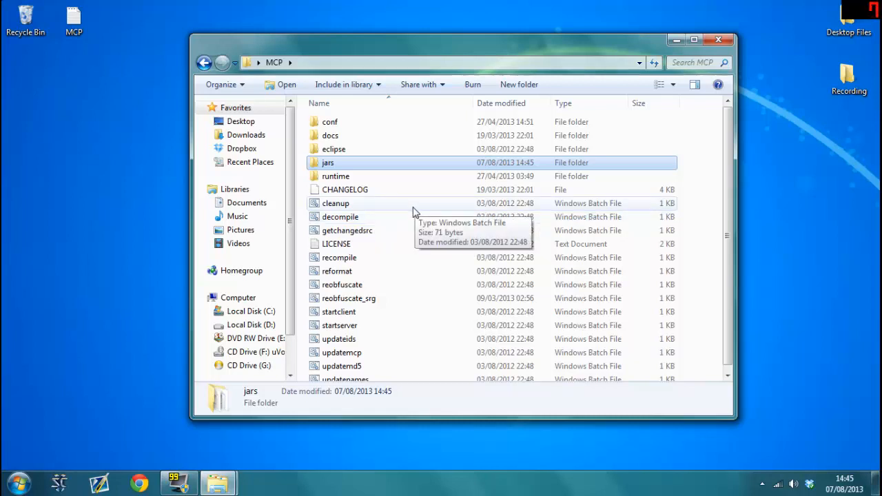
mouse_move(411, 209)
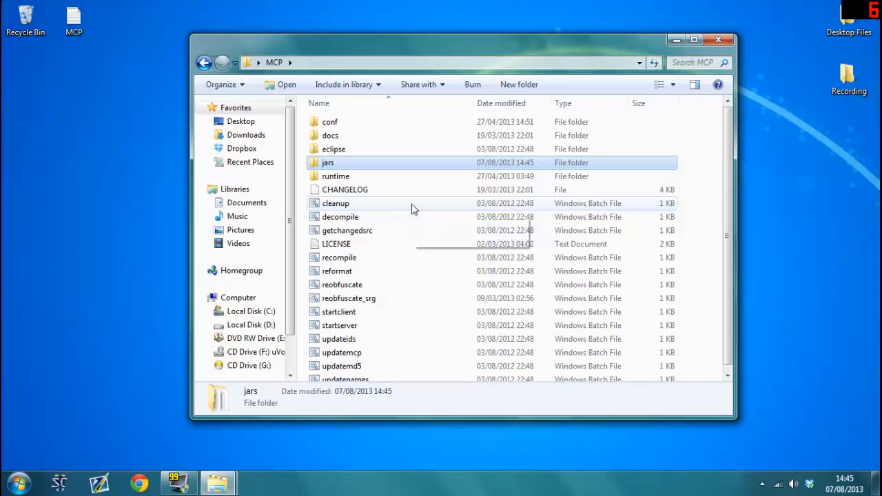
mouse_move(405, 221)
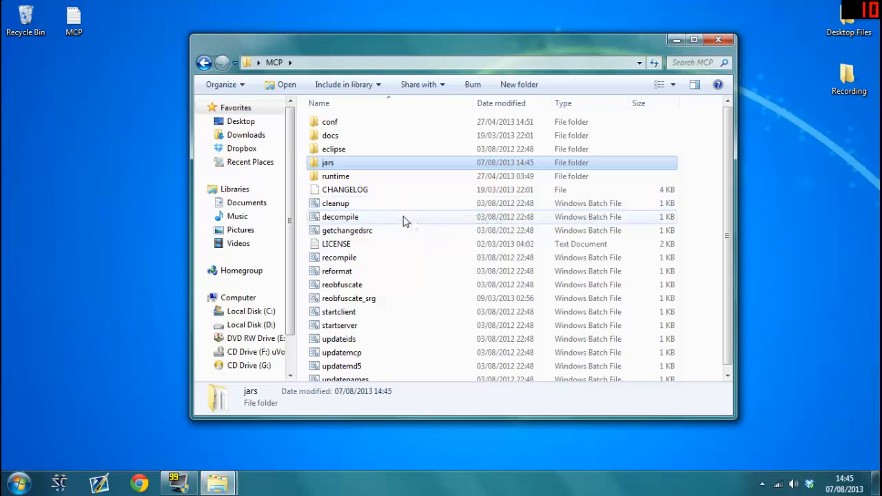
double_click(328, 162)
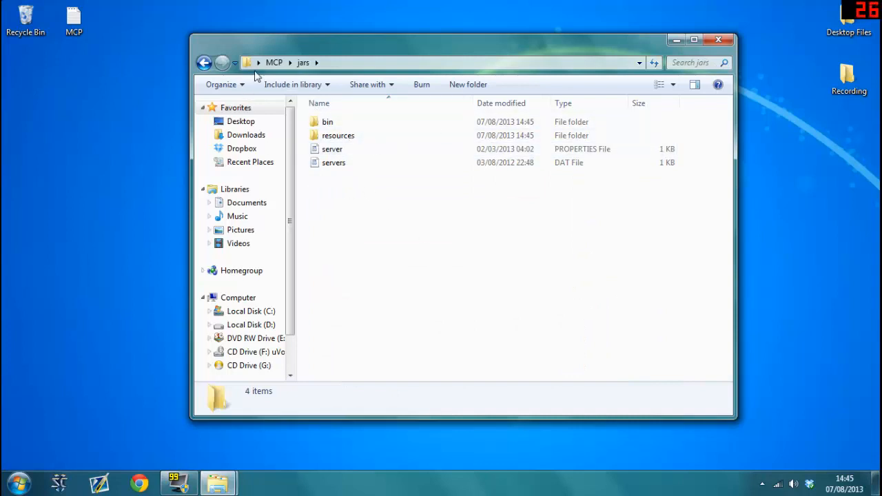
click(204, 63)
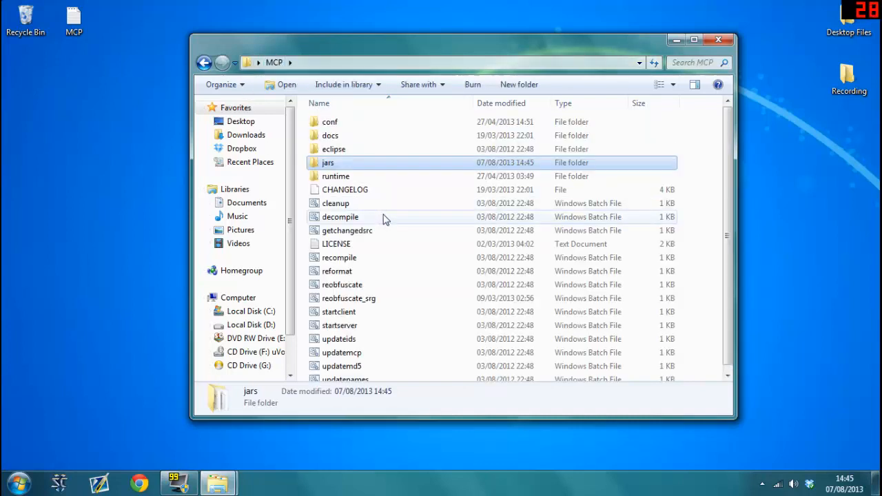
double_click(339, 216)
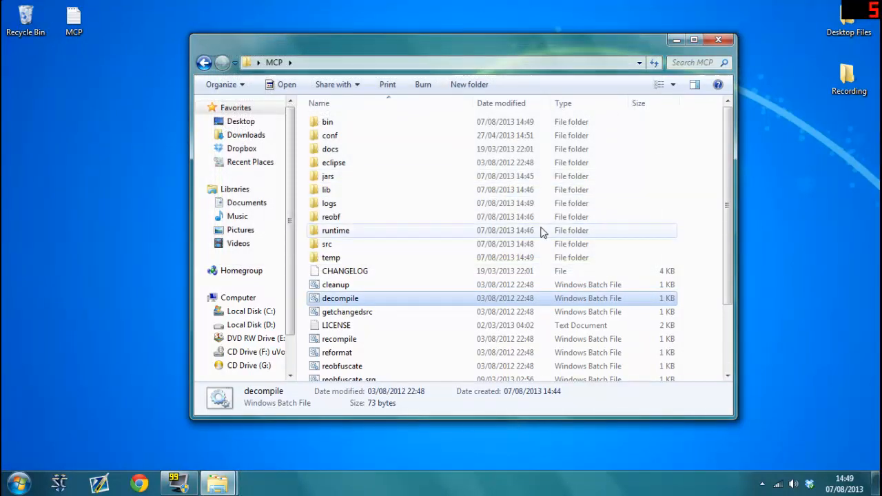
mouse_move(415, 310)
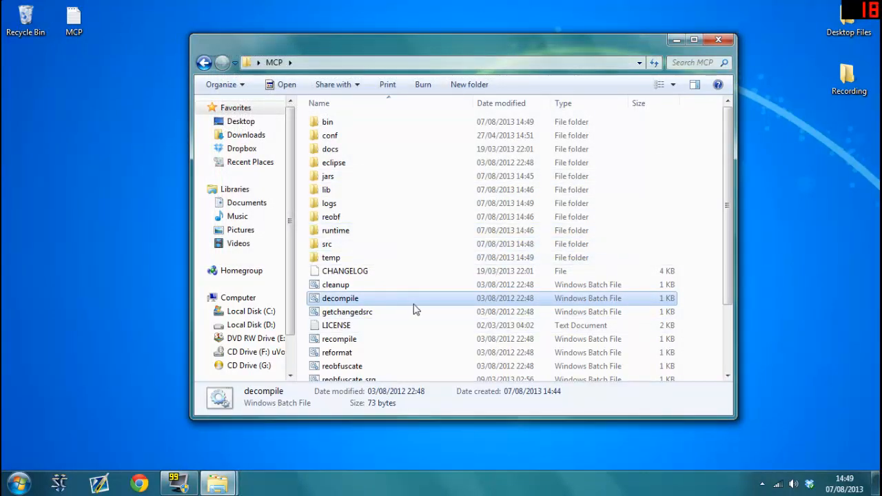
mouse_move(413, 307)
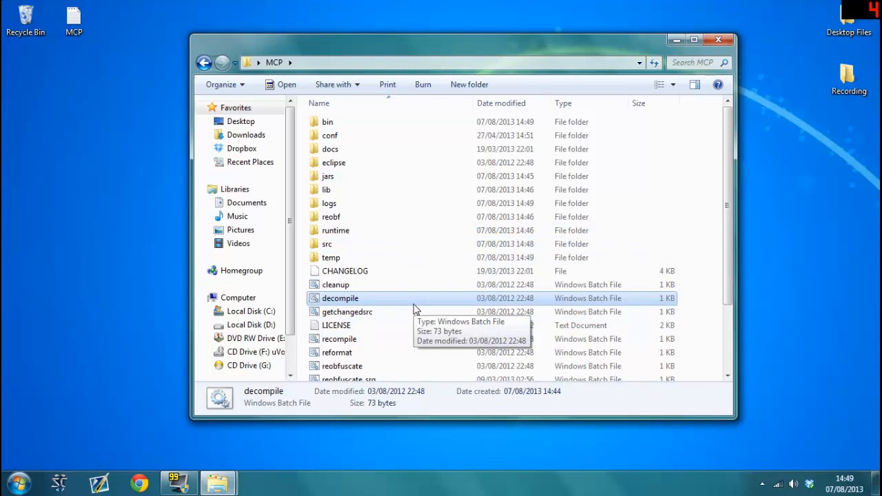
mouse_move(406, 257)
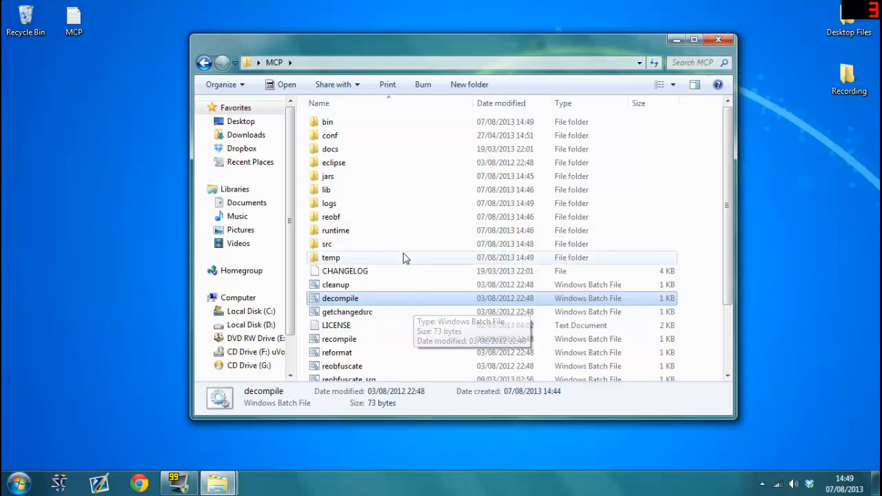
mouse_move(403, 257)
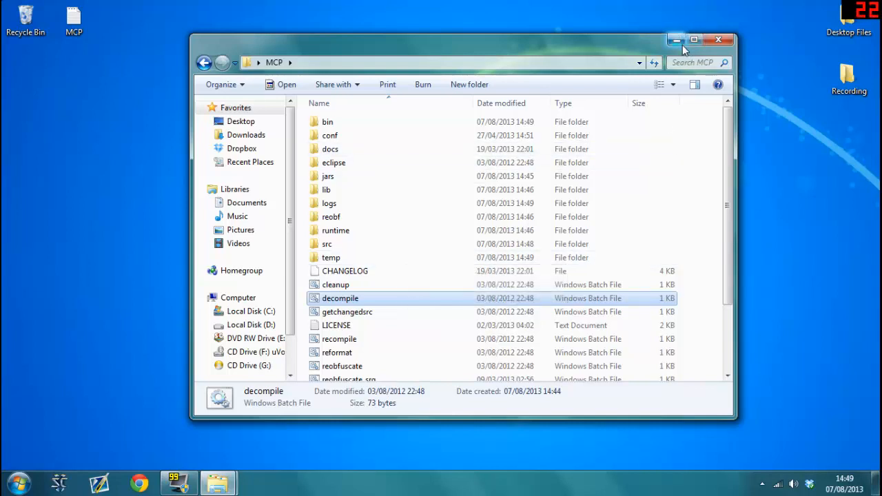
mouse_move(509, 315)
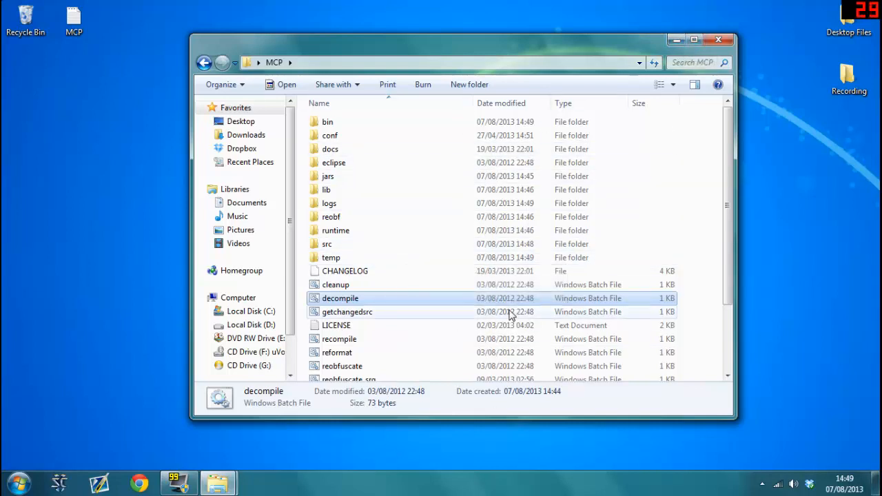
mouse_move(674, 39)
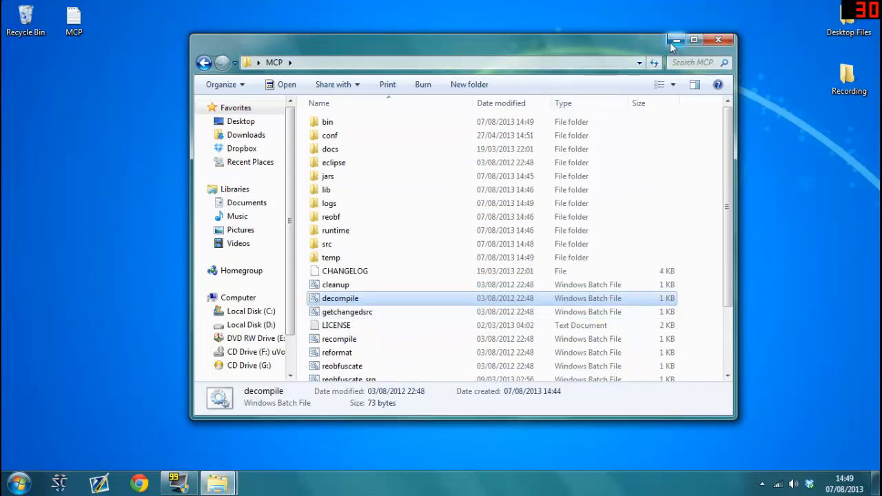
Minimize Explorer and launch EditRocket from its desktop shortcut
click(676, 39)
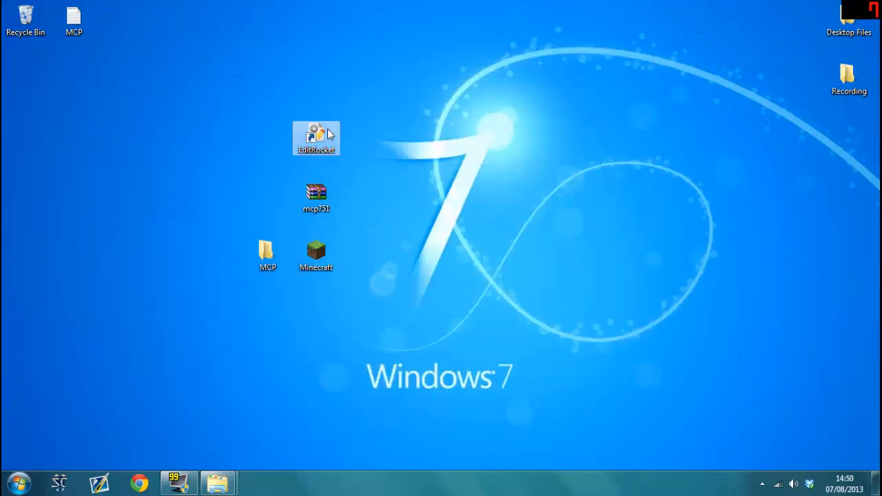
double_click(316, 138)
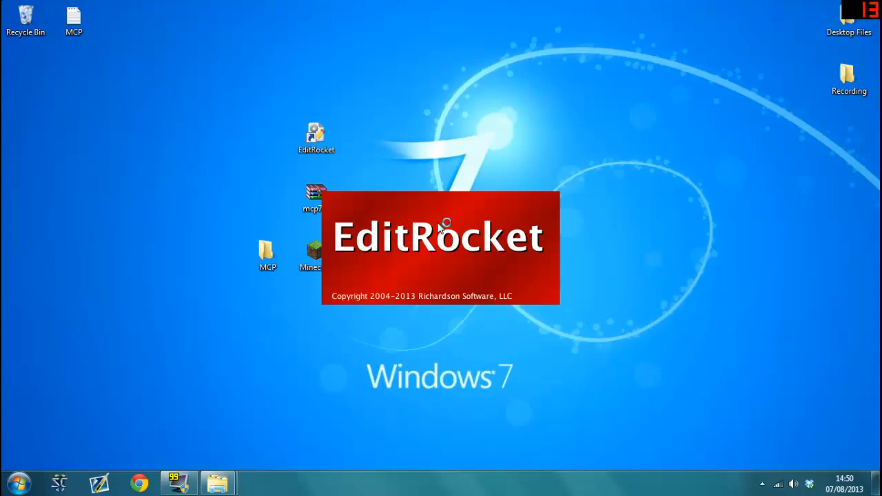
click(267, 256)
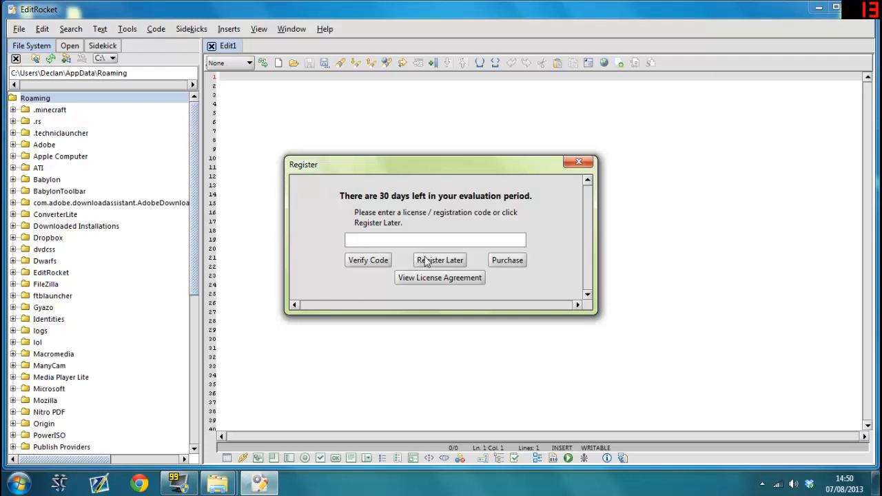
Postpone EditRocket registration and return to the File System browser showing the Desktop
click(439, 260)
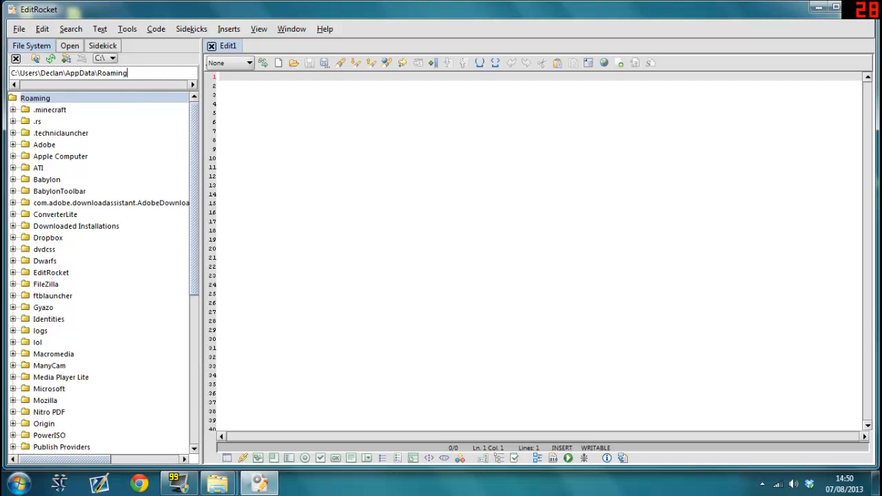
mouse_move(193, 221)
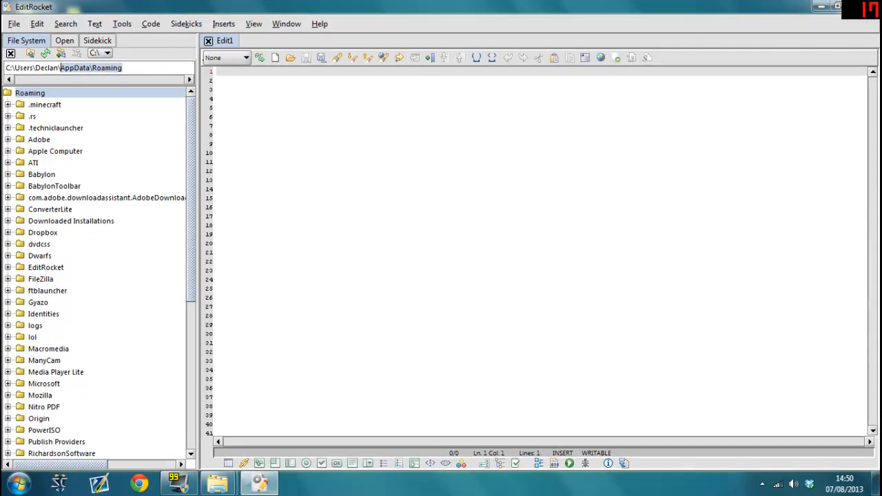
click(64, 40)
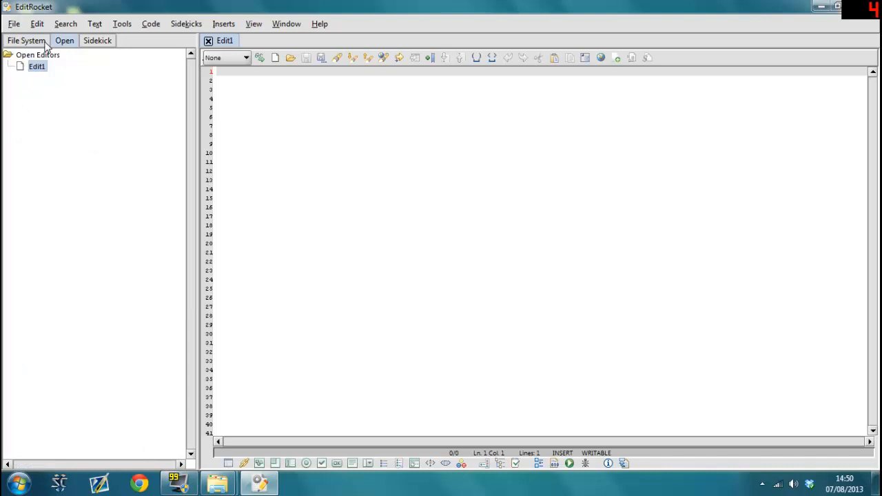
click(26, 40)
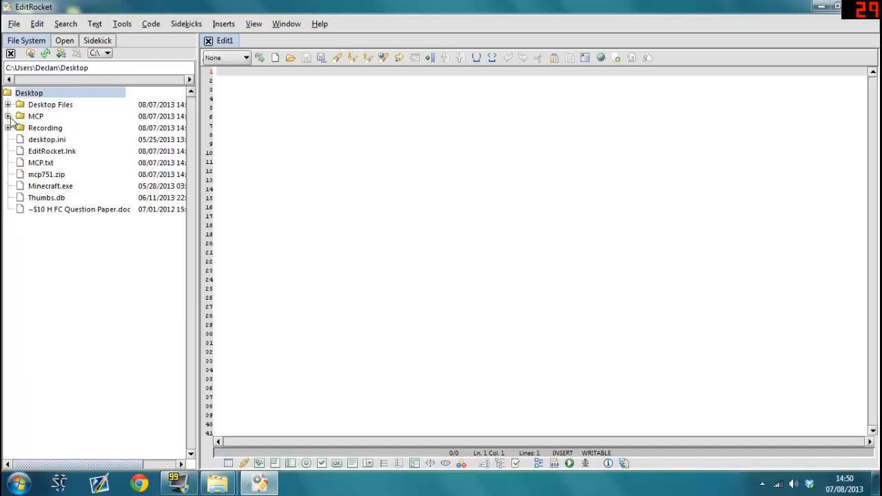
Drill into MCP, src and net folders in EditRocket's file tree
double_click(35, 116)
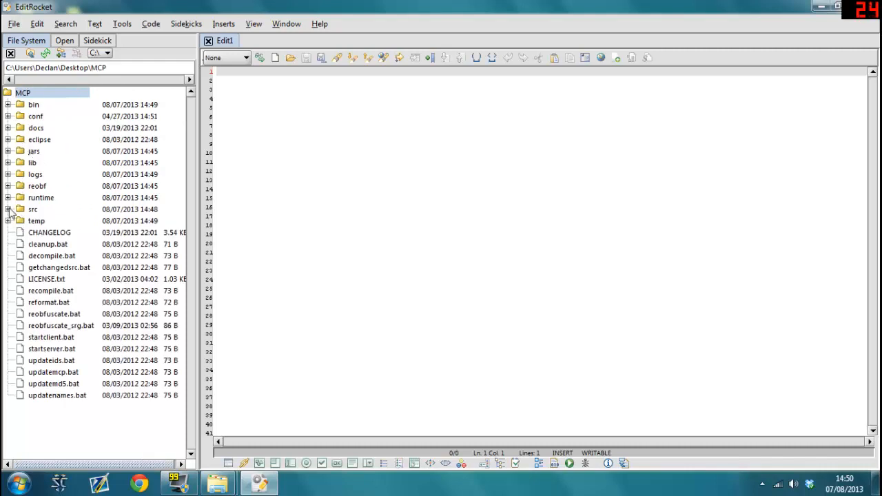
double_click(33, 209)
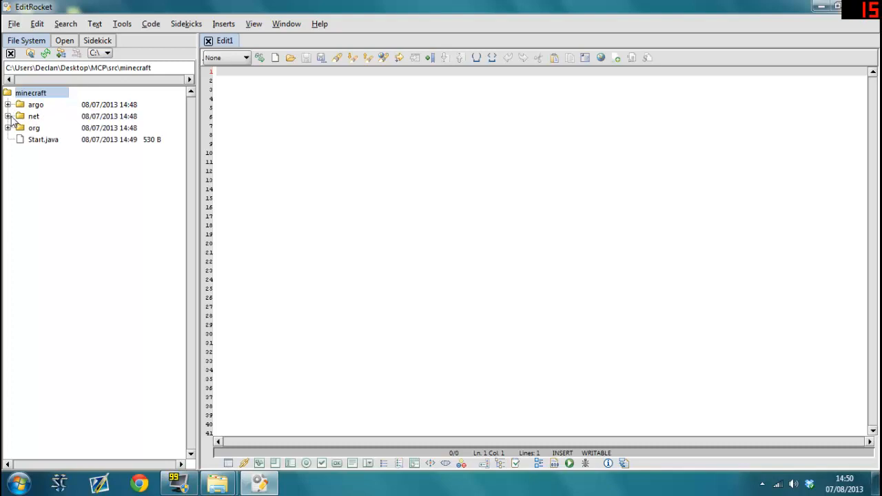
double_click(33, 116)
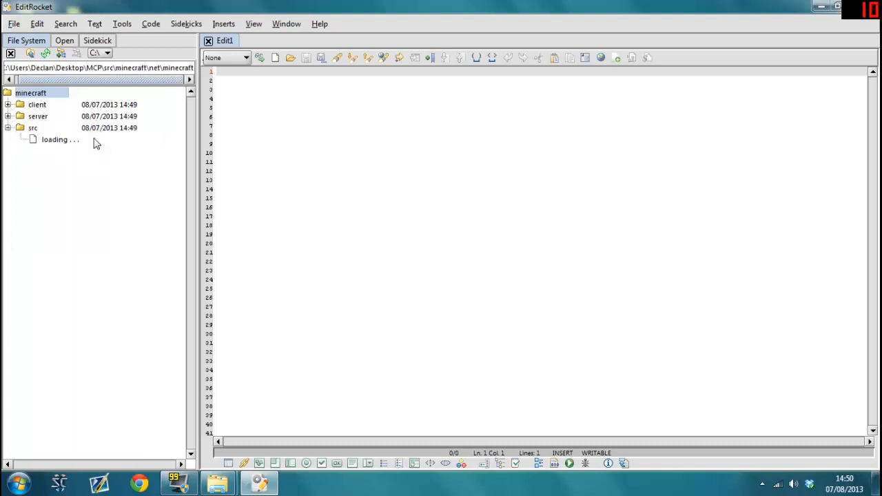
mouse_move(96, 177)
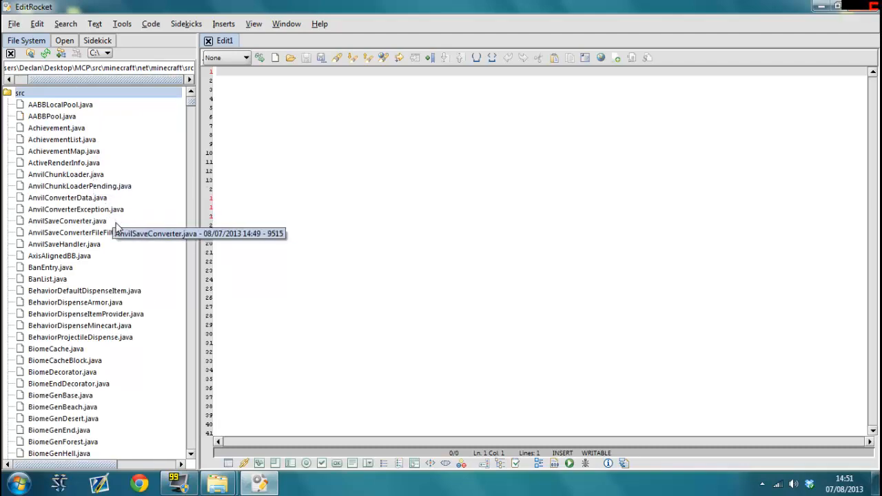
Scroll the net/minecraft/src file list to bring CraftingManager.java into view
scroll(down, 3)
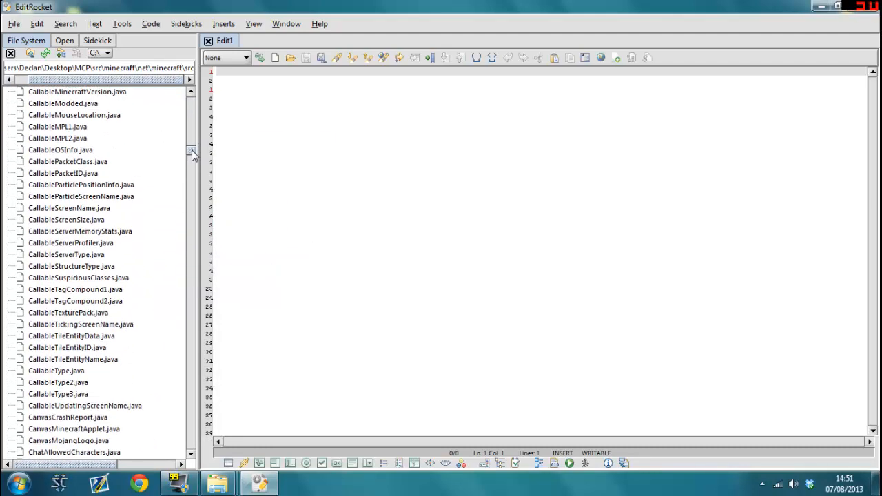
scroll(down, 3)
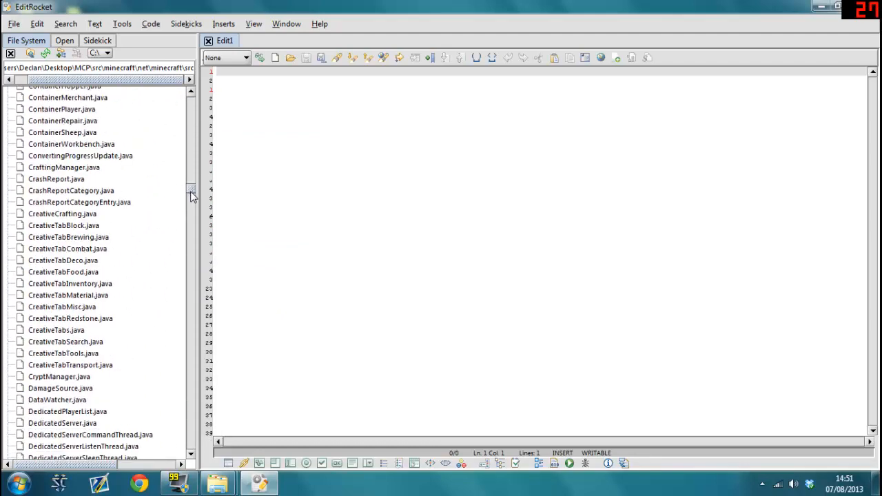
scroll(down, 3)
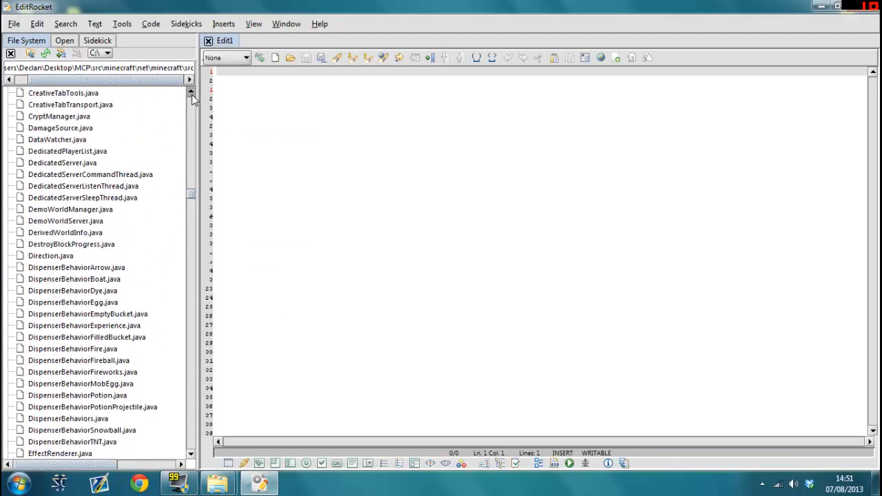
scroll(up, 3)
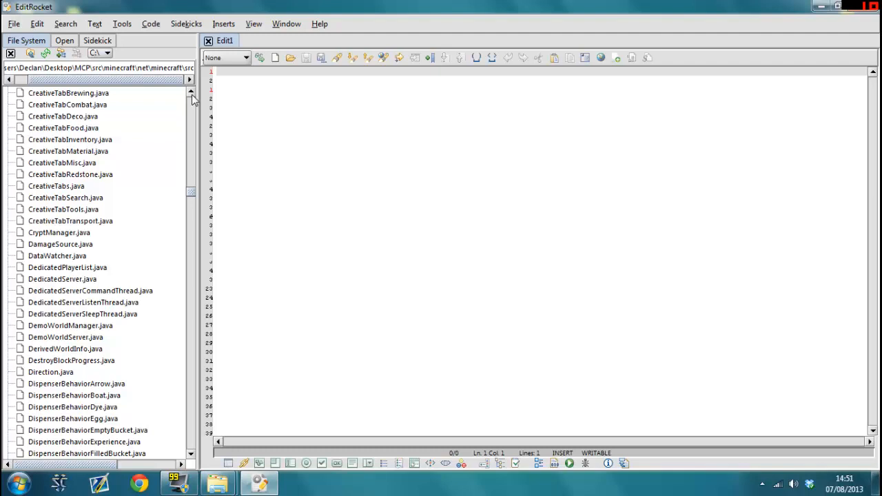
scroll(up, 3)
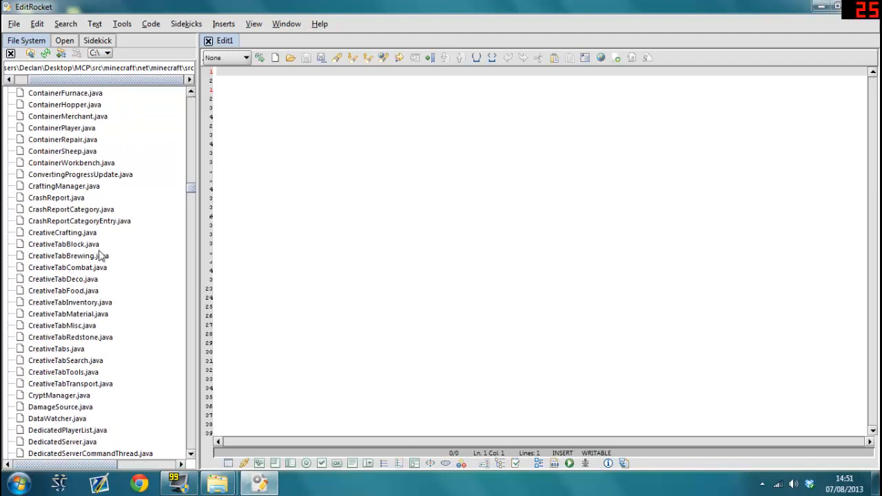
mouse_move(186, 97)
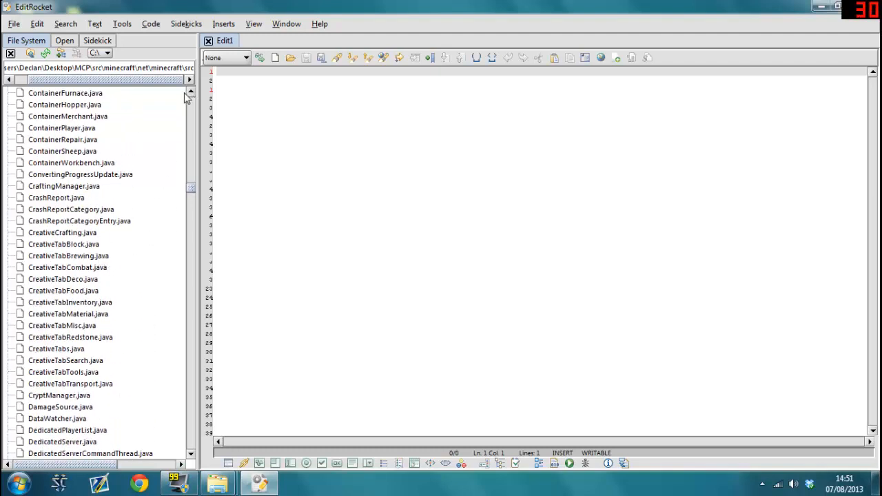
mouse_move(99, 190)
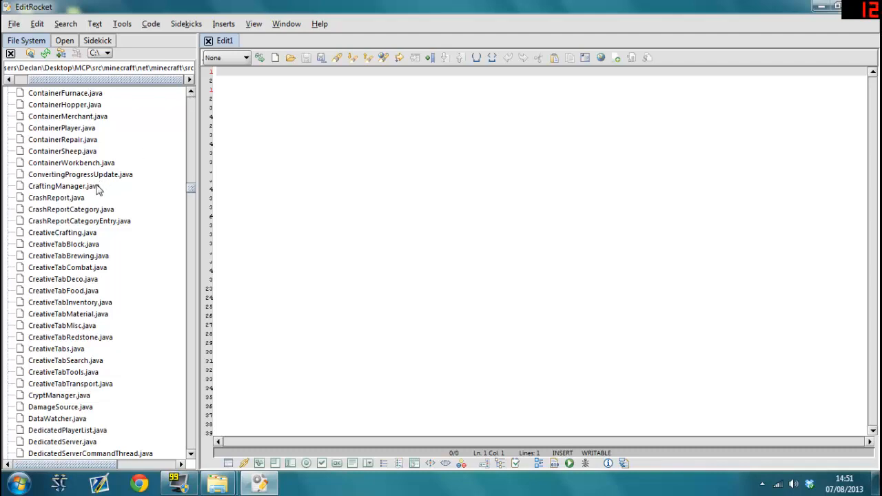
Open CraftingManager.java, scroll through its recipe code, and jump back to the top
double_click(64, 185)
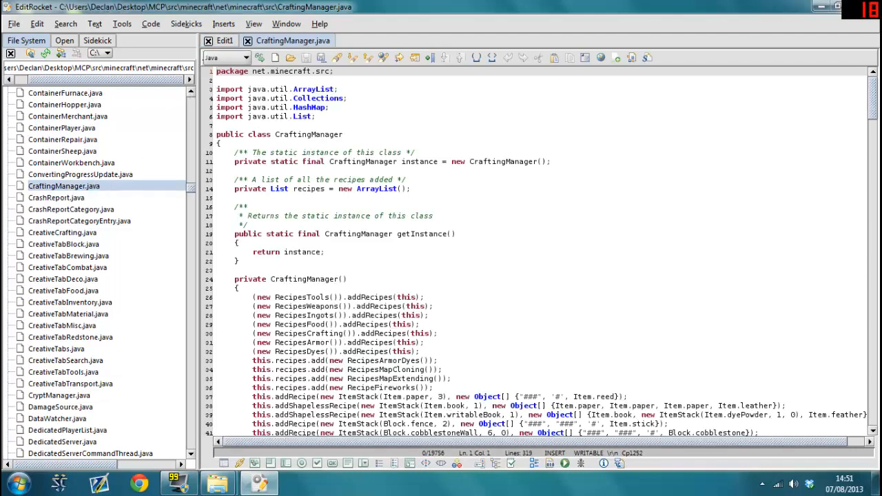
scroll(down, 3)
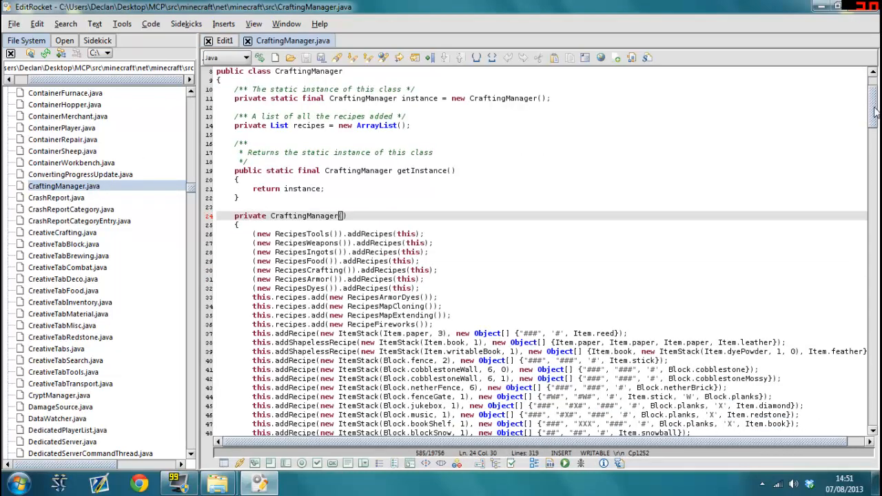
scroll(down, 3)
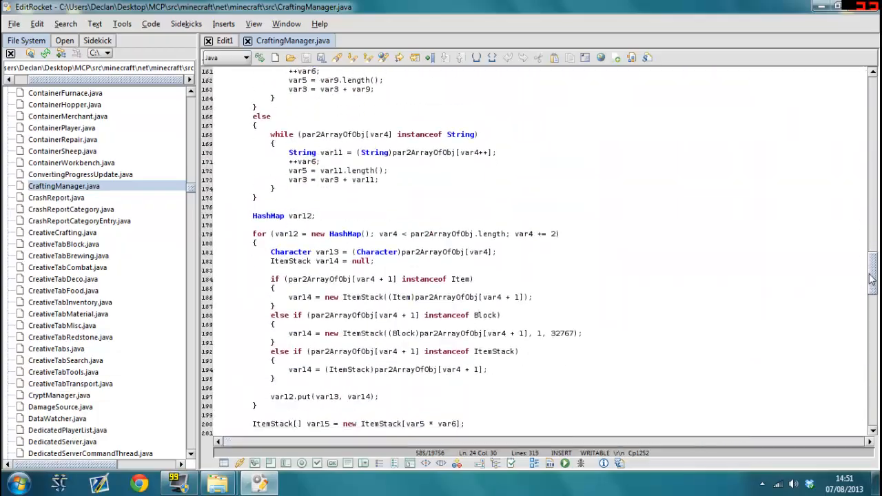
scroll(down, 3)
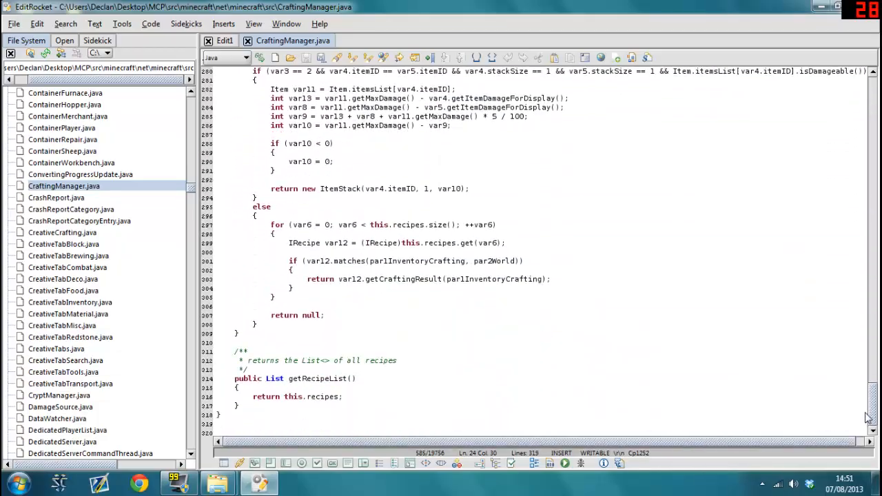
scroll(up, 3)
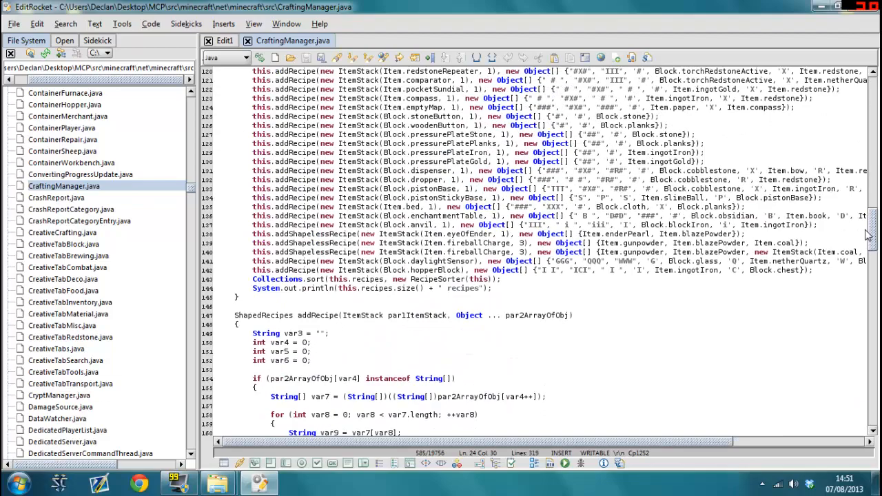
scroll(up, 3)
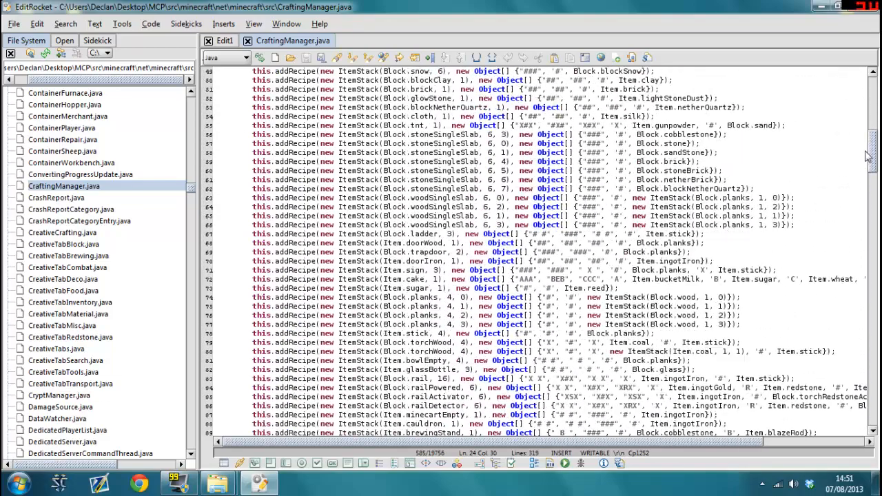
key(ctrl+Home)
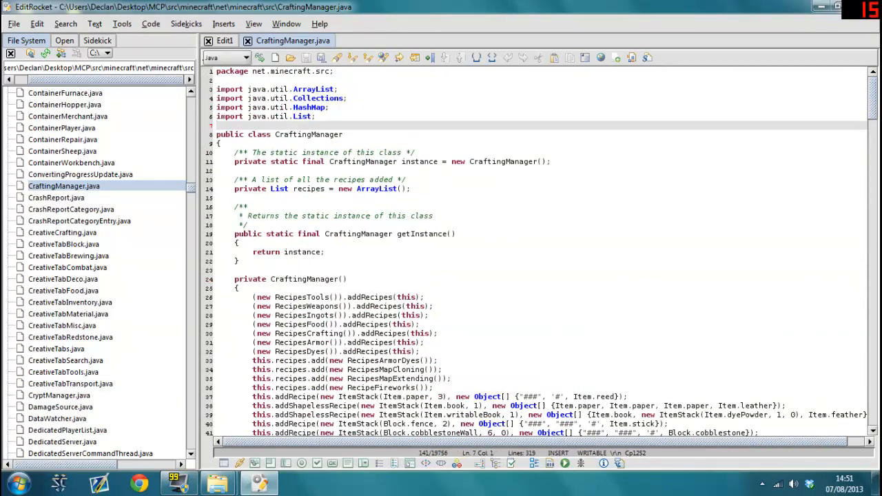